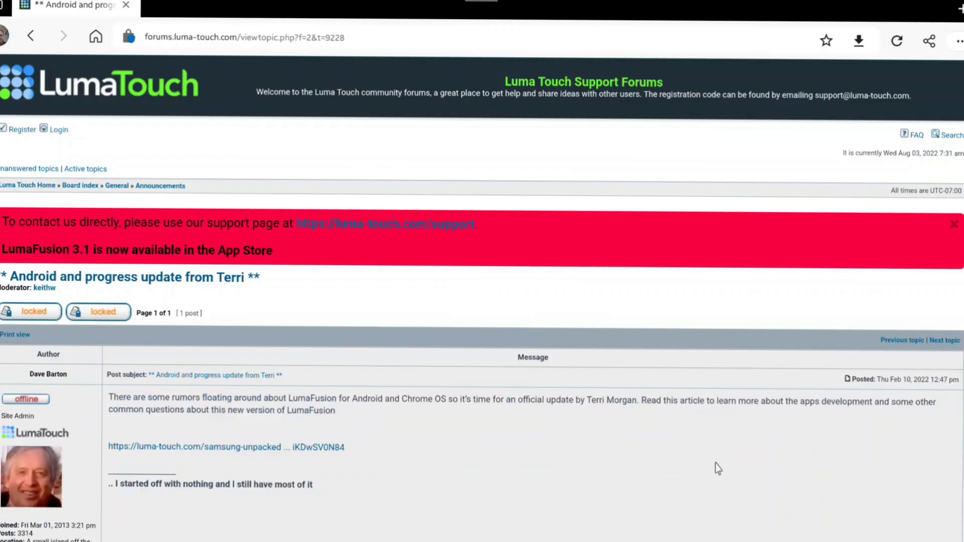
- Open the linked Samsung Unpacked: LumaFusion on Android article from luma-touch.com in a new tab
scroll(down, 3)
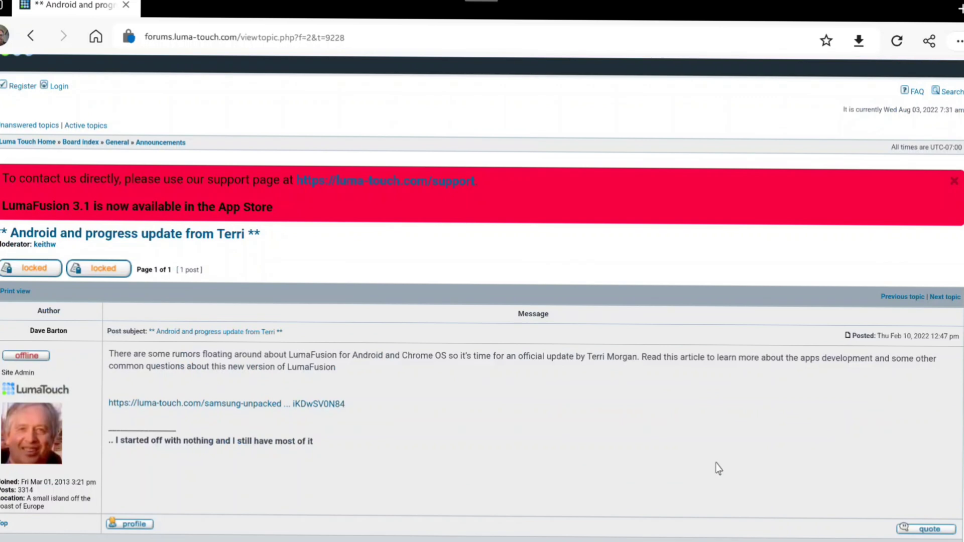
mouse_move(701, 461)
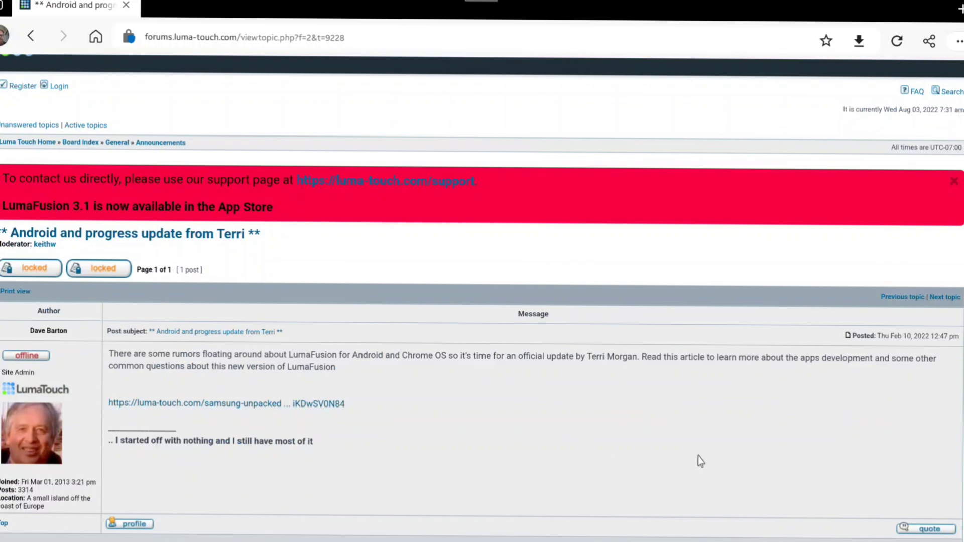
mouse_move(488, 428)
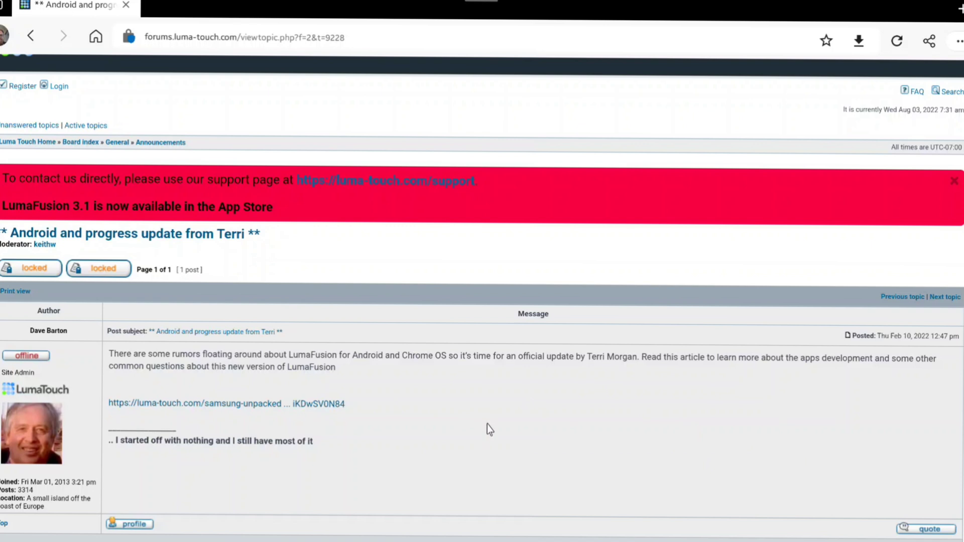
mouse_move(733, 455)
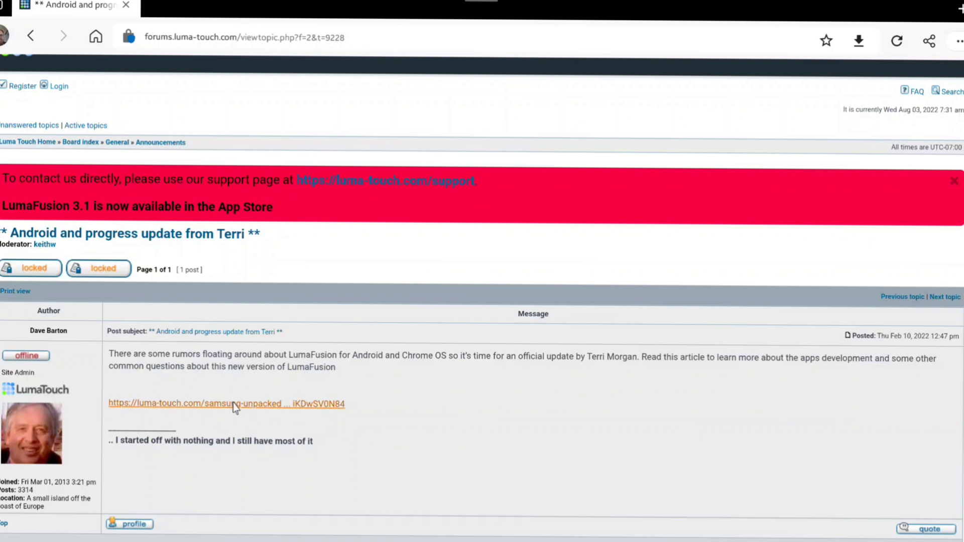
click(225, 403)
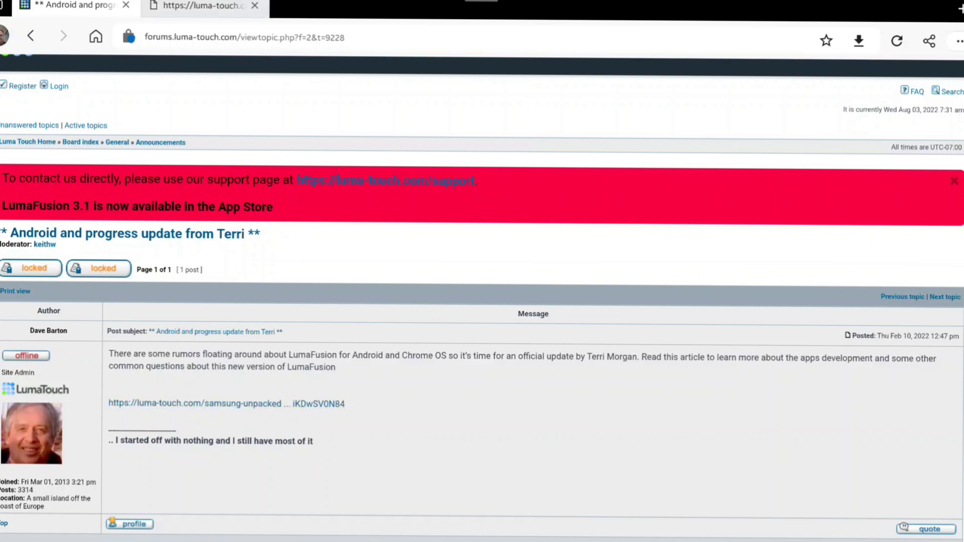
click(225, 403)
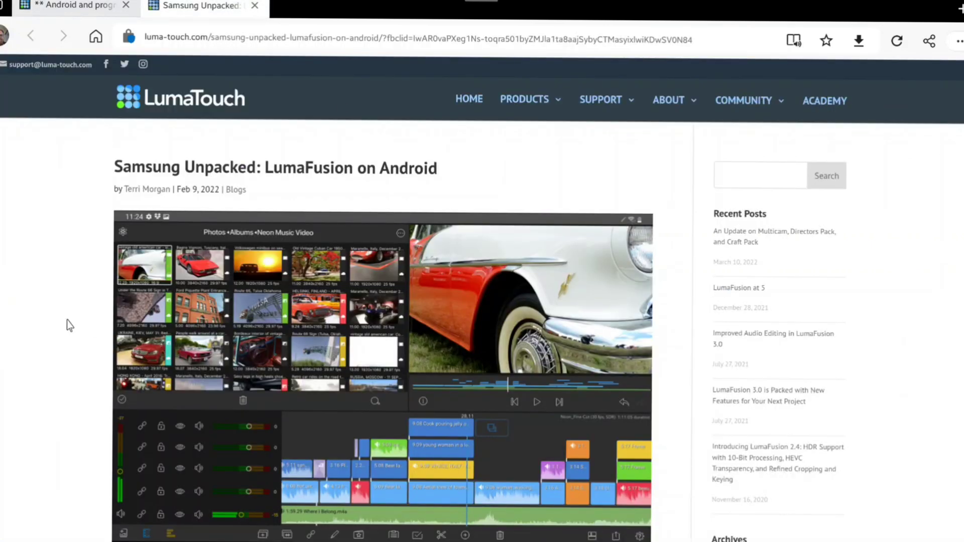
scroll(down, 3)
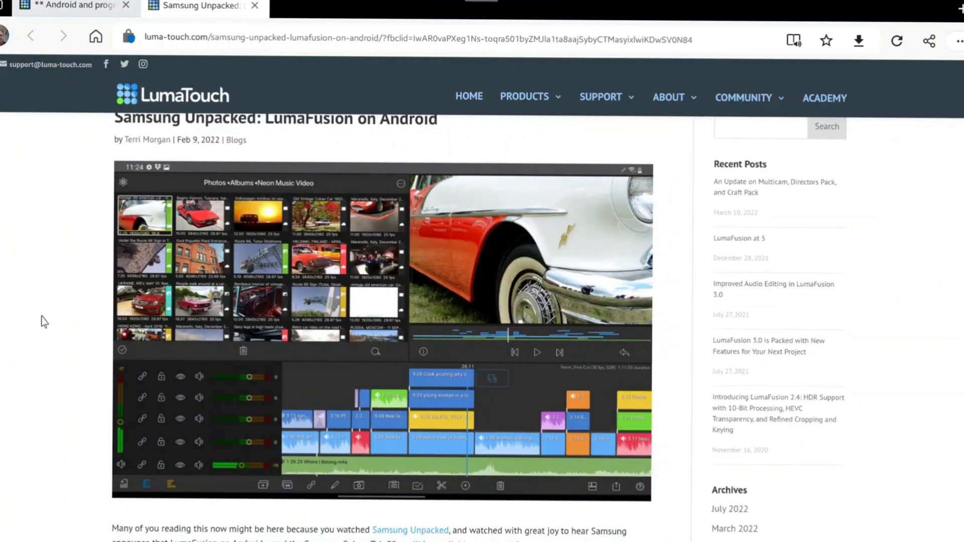
scroll(down, 3)
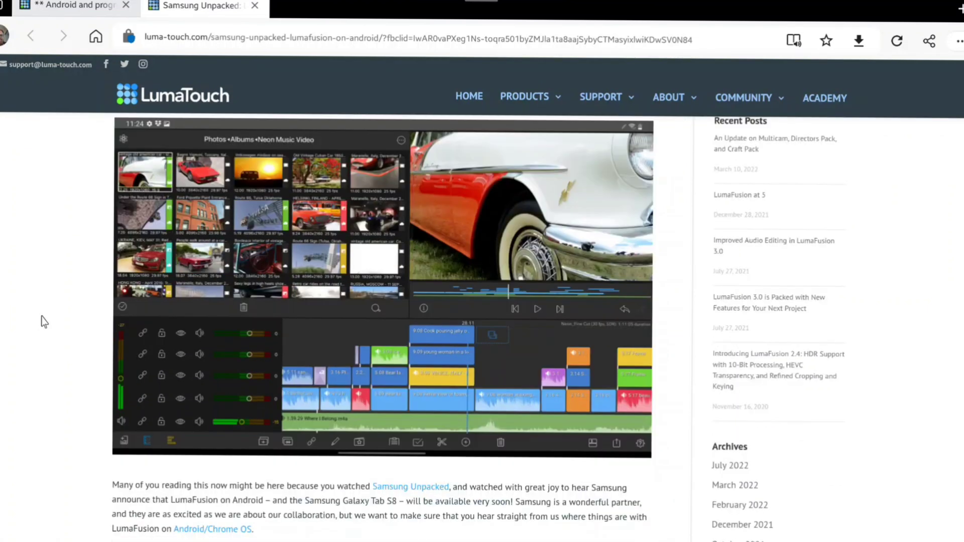
- Scroll through the article to read LumaFusion's Android release status details
scroll(down, 3)
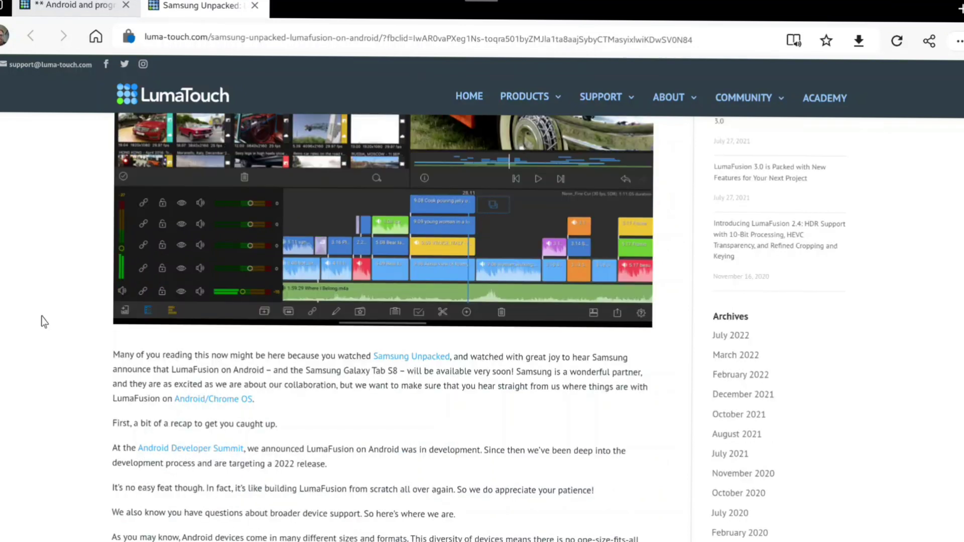
scroll(down, 3)
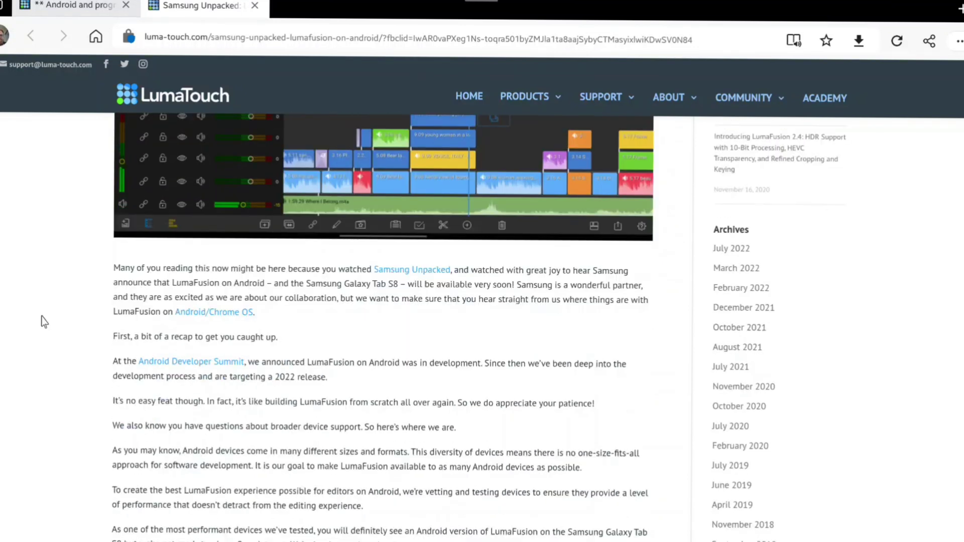
scroll(down, 3)
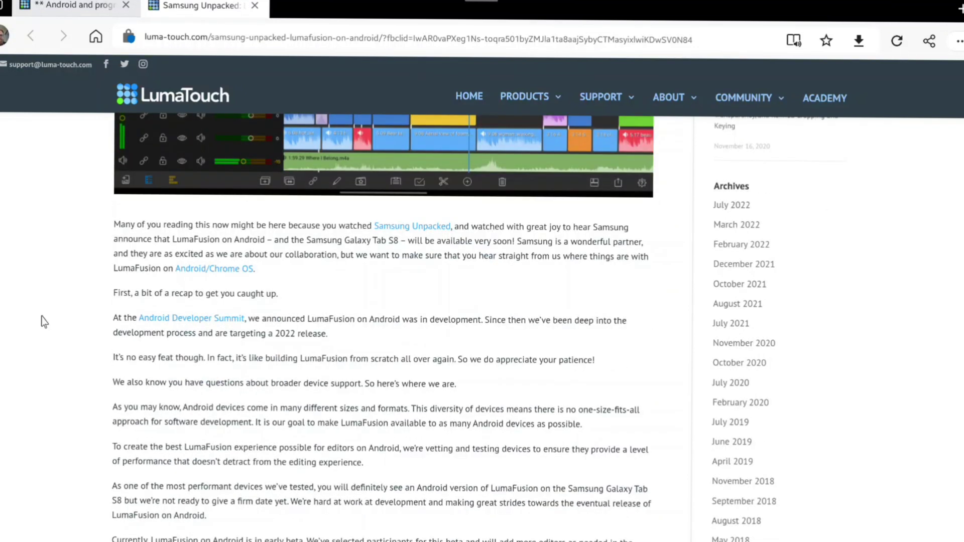
scroll(down, 3)
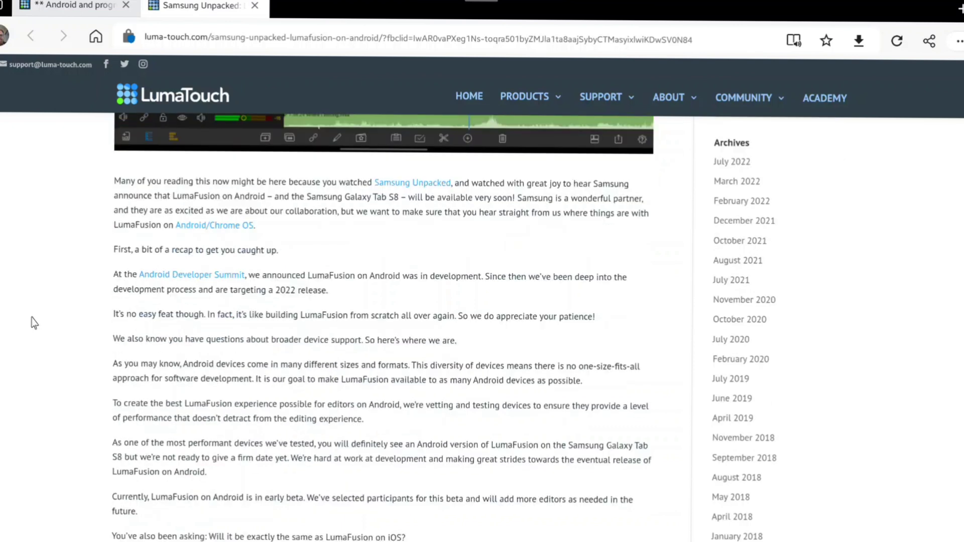
scroll(down, 3)
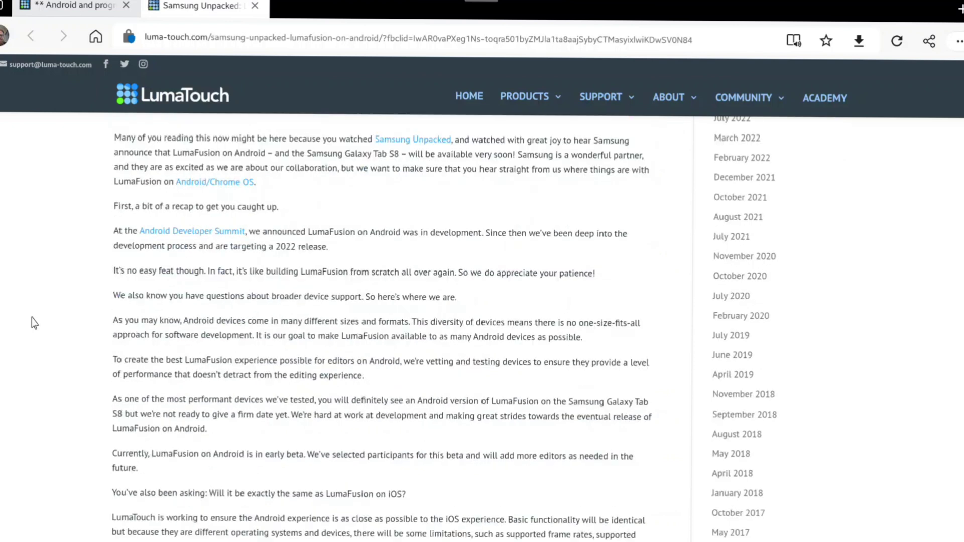
scroll(down, 3)
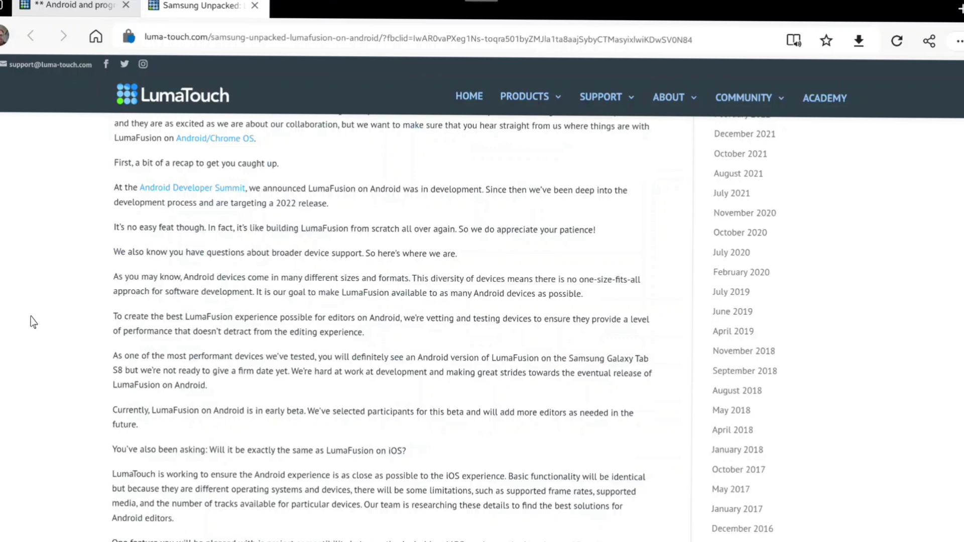
scroll(down, 3)
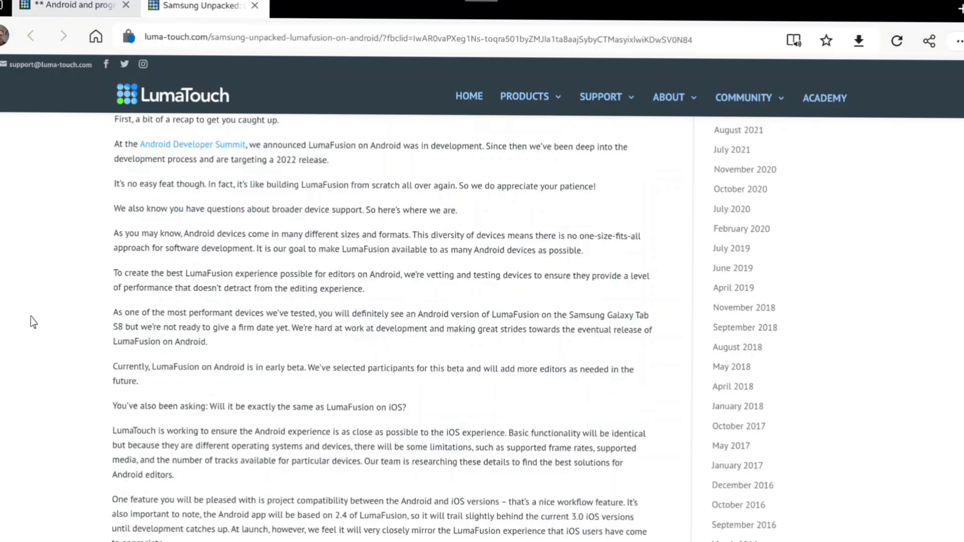
scroll(down, 3)
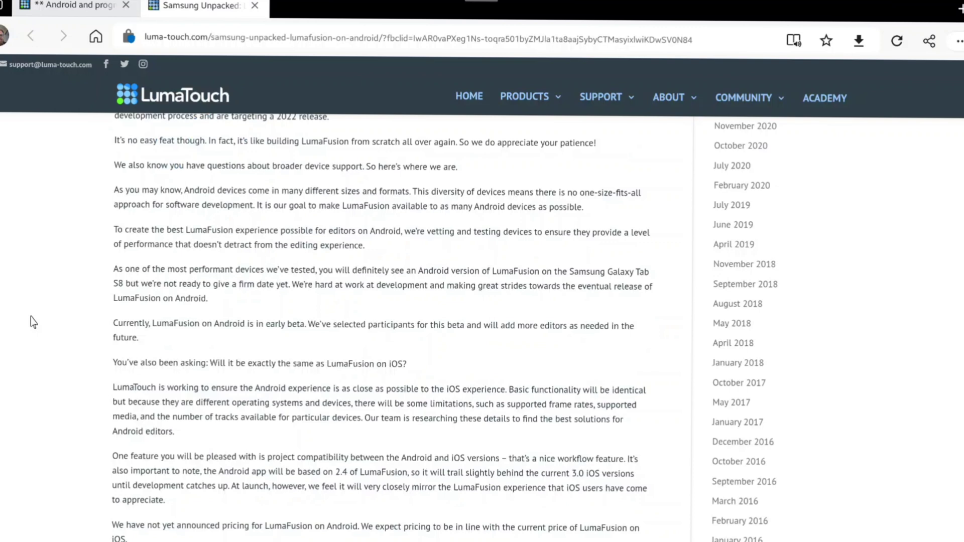
scroll(down, 3)
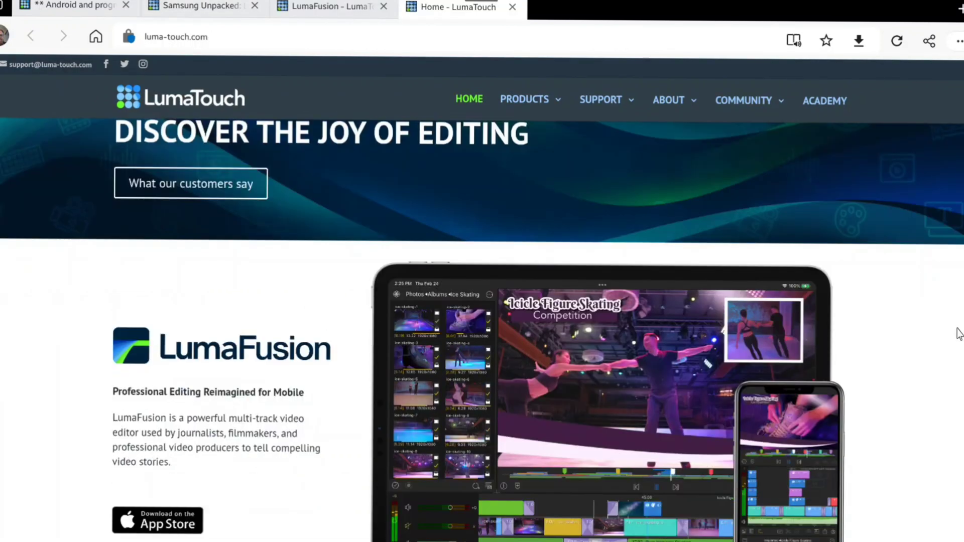
- Browse the LumaTouch home page's timeline management and 4K on iPad feature sections
scroll(down, 3)
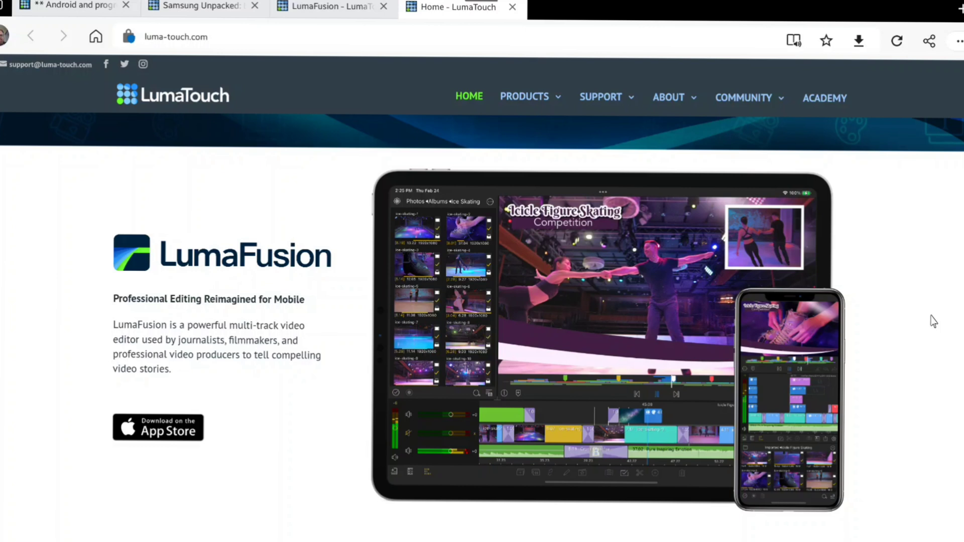
scroll(down, 3)
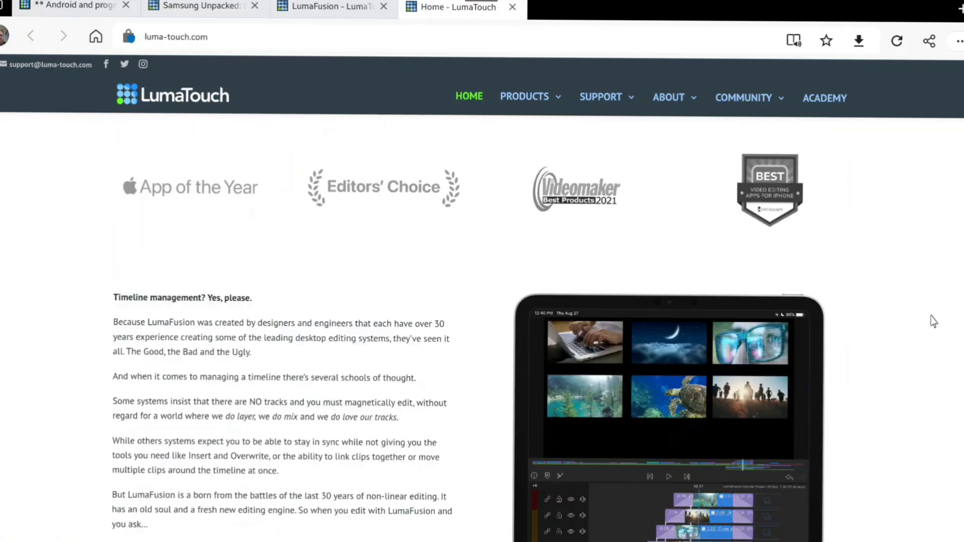
scroll(down, 3)
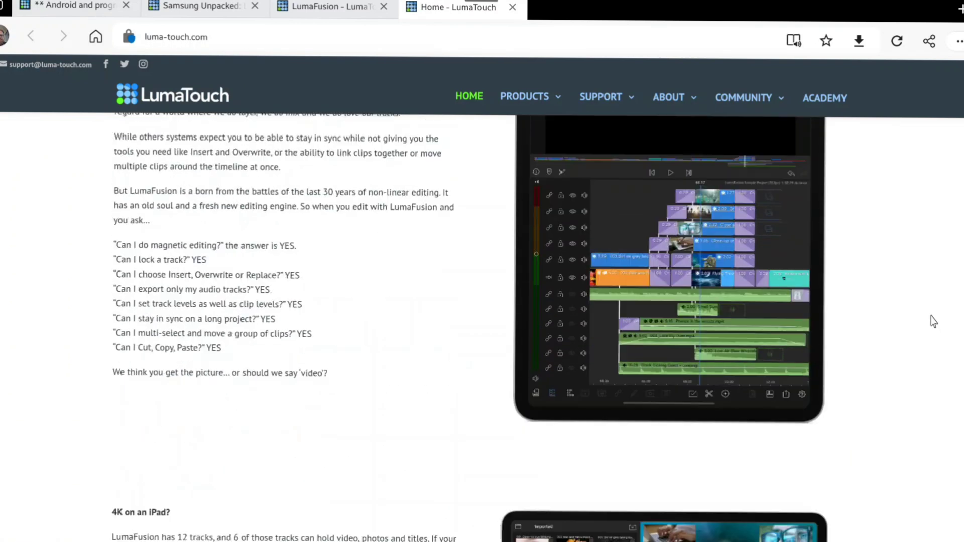
scroll(down, 3)
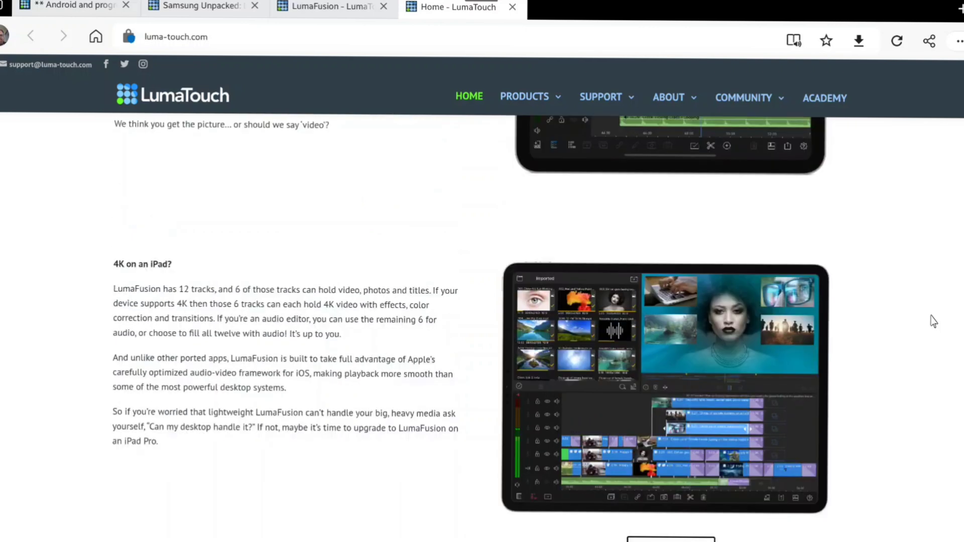
scroll(up, 3)
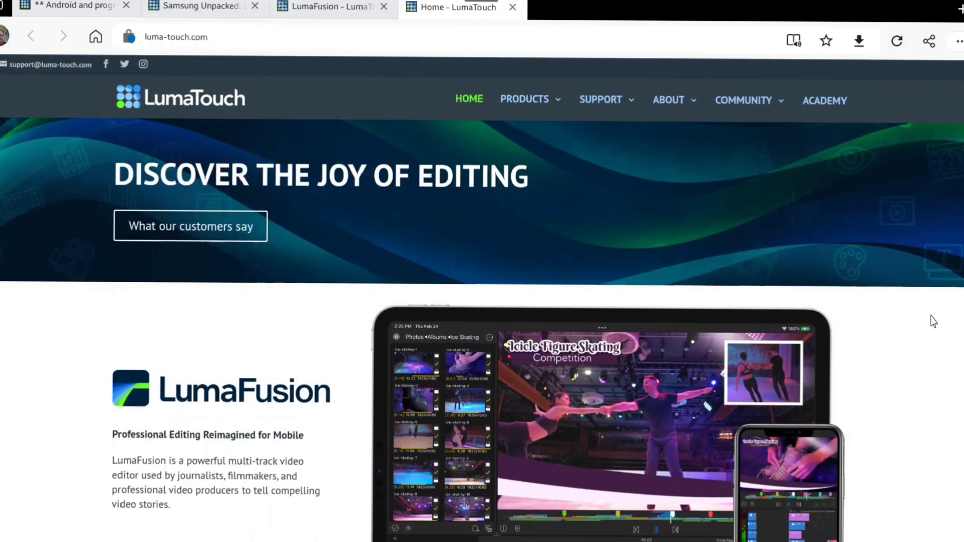
scroll(down, 3)
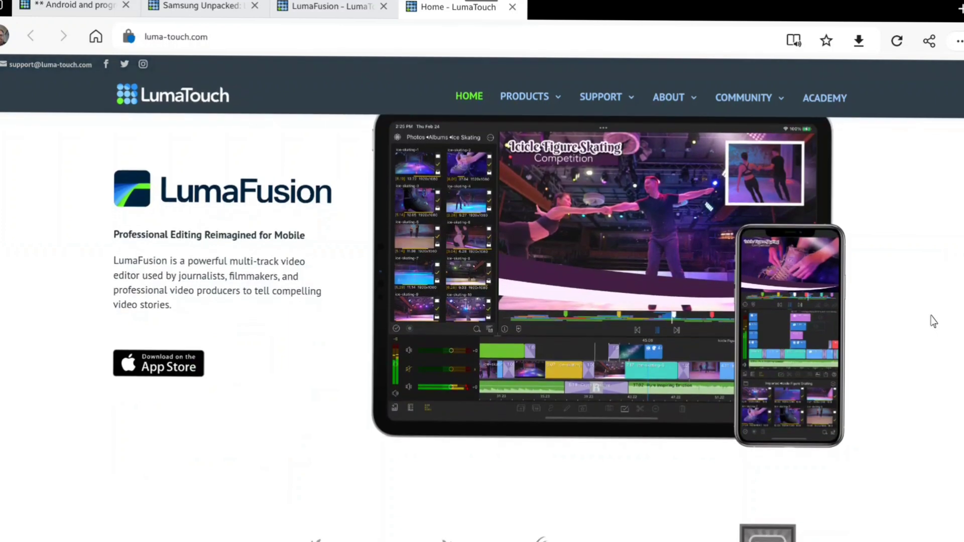
scroll(up, 3)
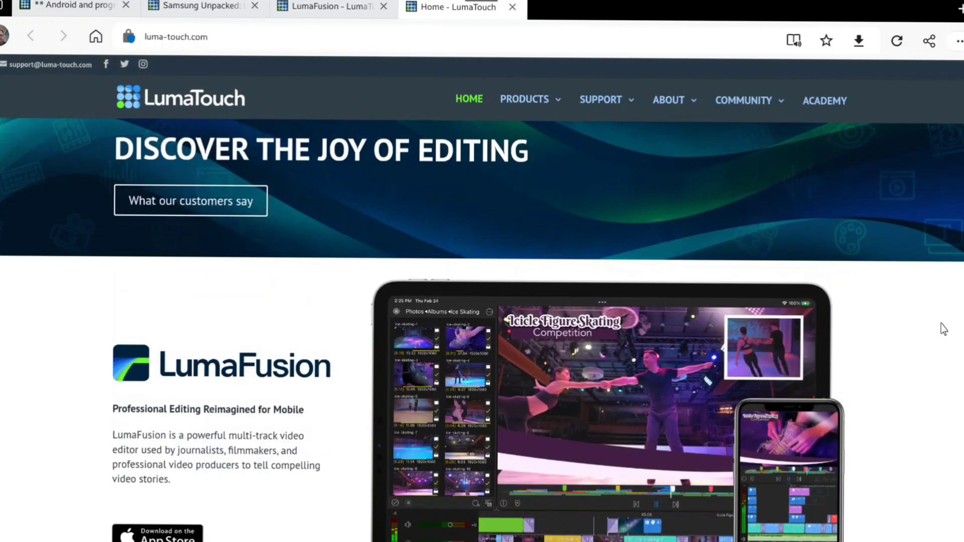
scroll(down, 3)
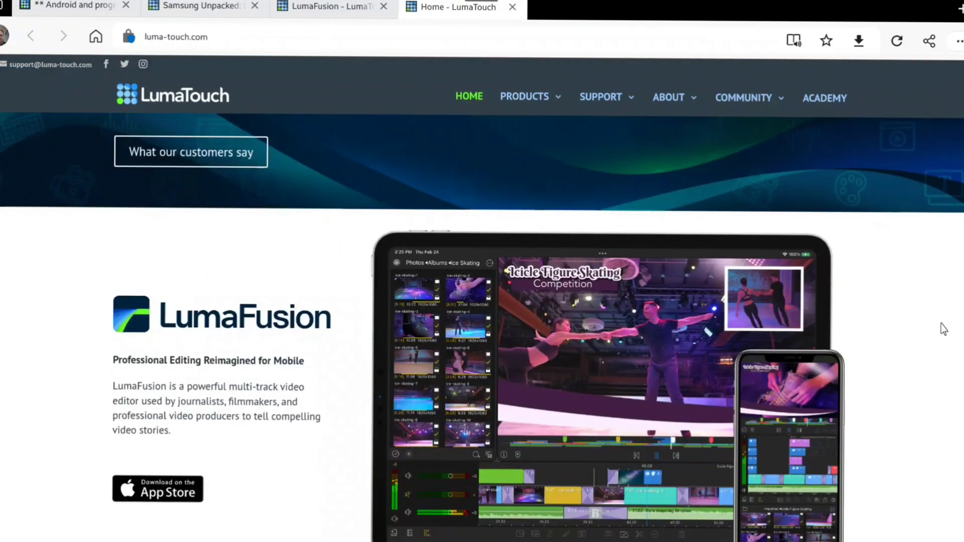